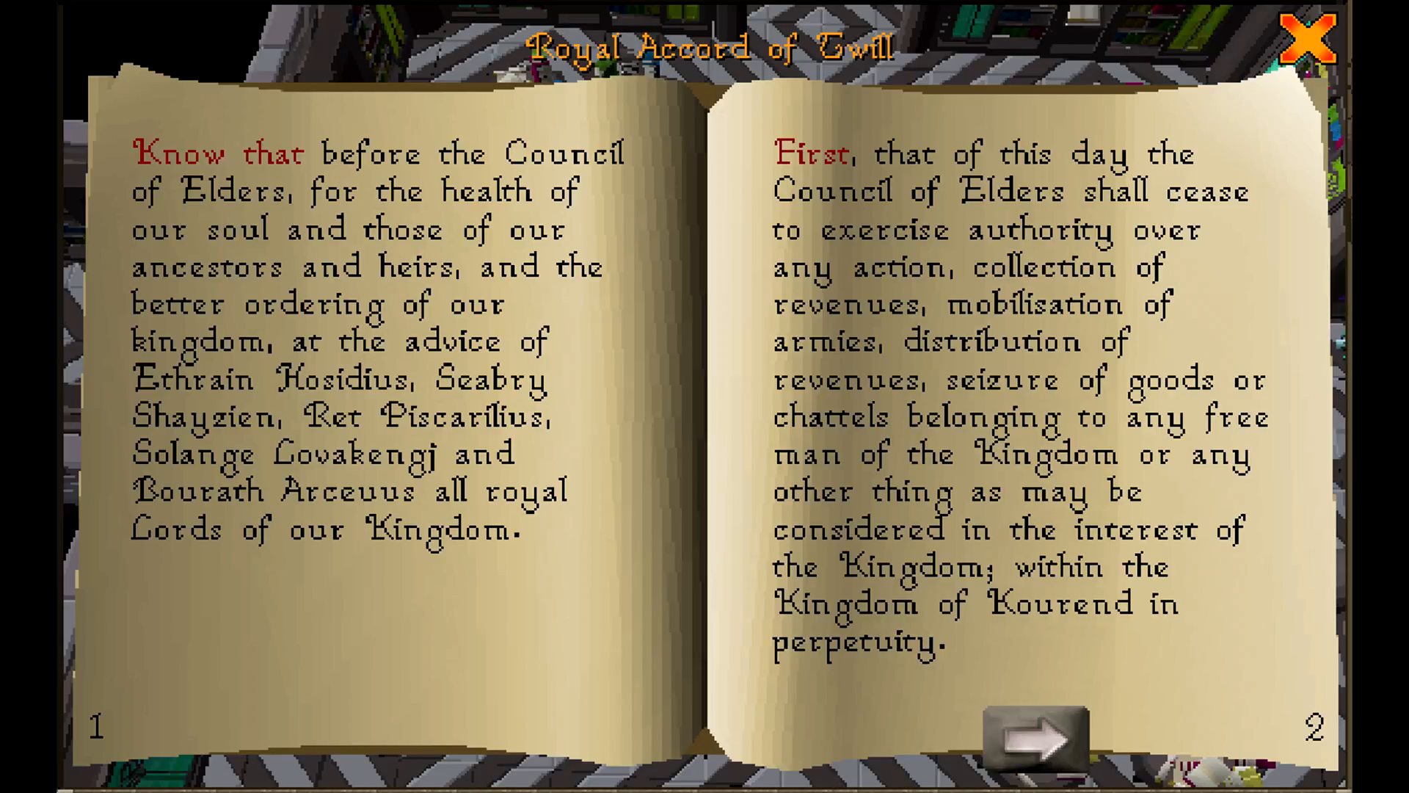
Step: Advance the Royal Accord of Twill to pages 3–4 showing the Second and Third clauses
click(1036, 737)
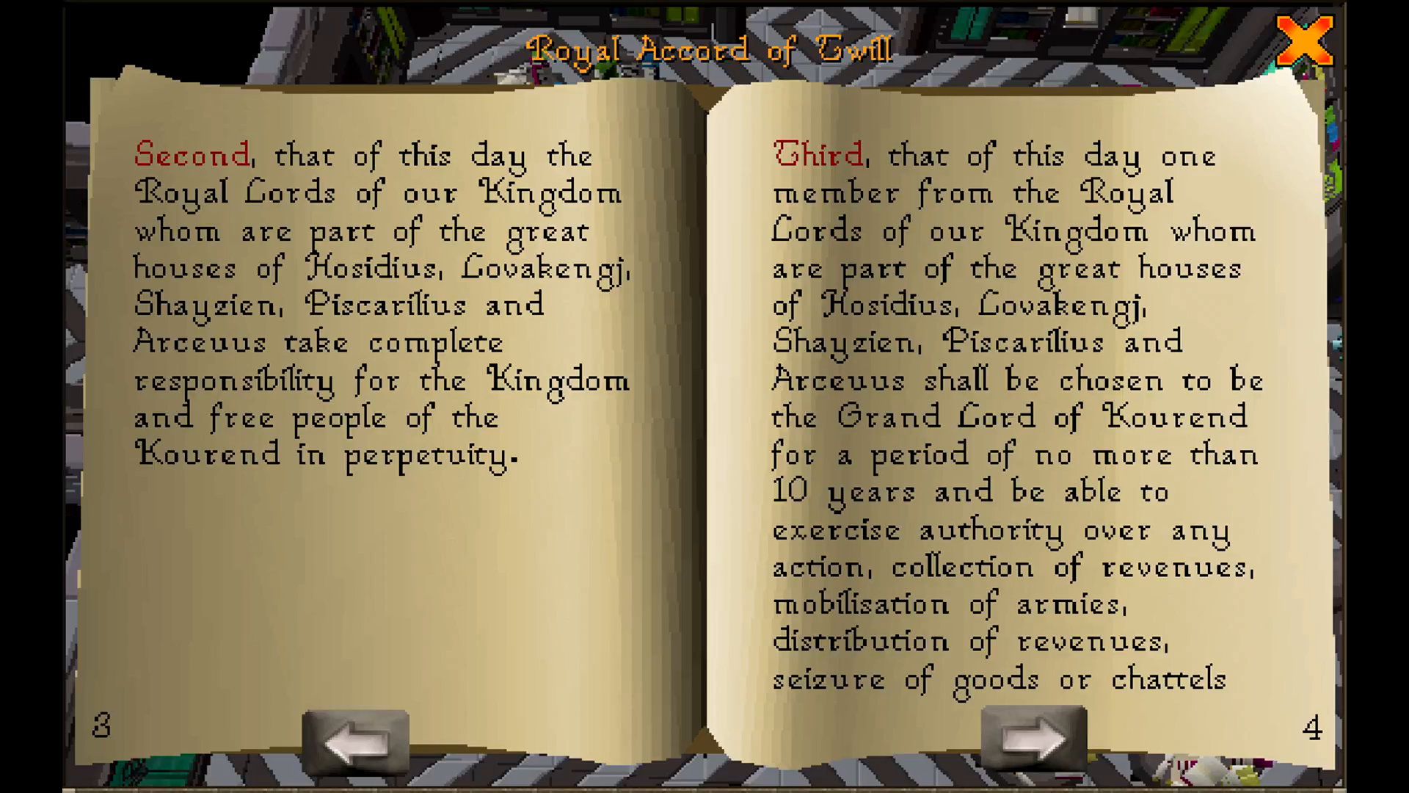
Step: Advance the book to pages 5–6, finishing the Third clause and starting the Fourth
click(1030, 740)
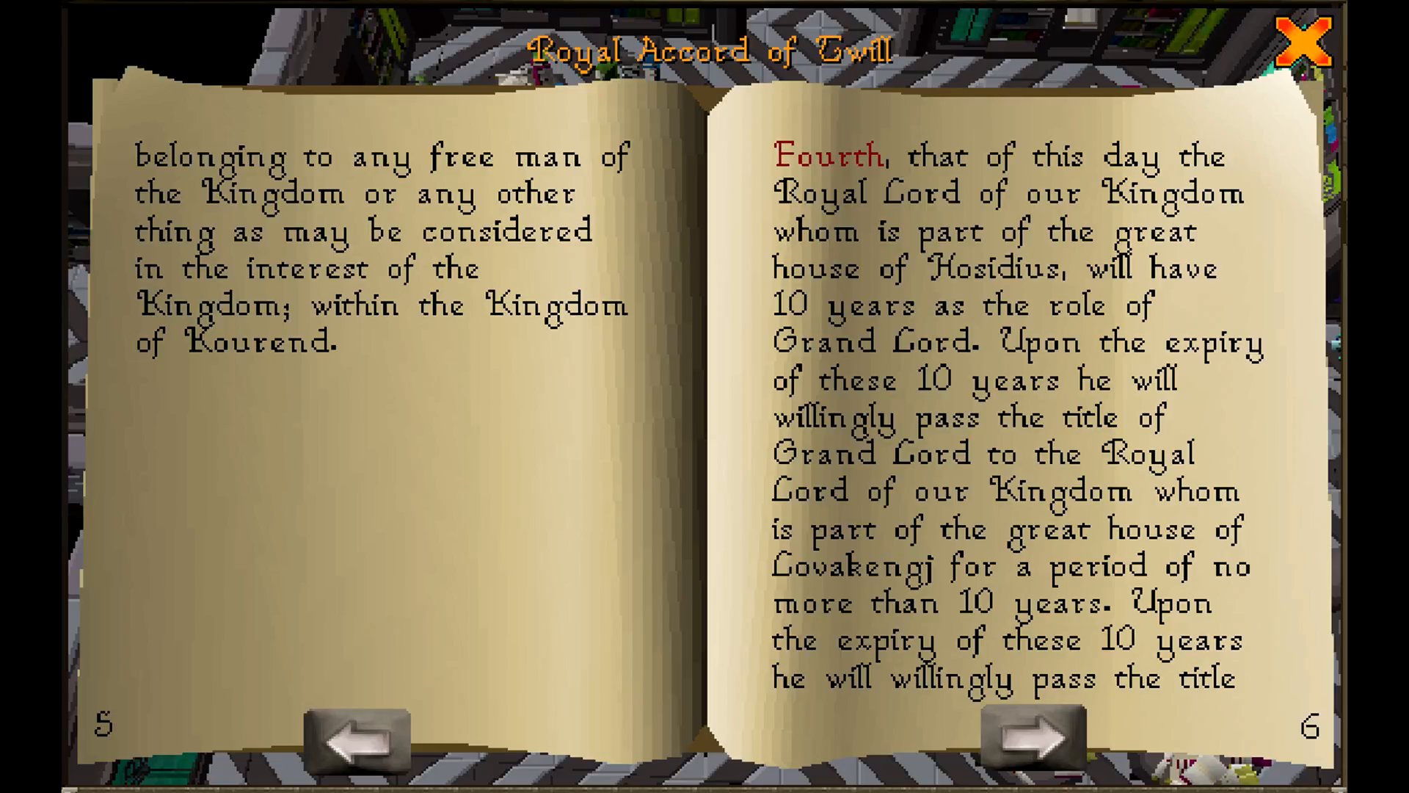
Step: Advance the book to pages 7–8, completing the Fourth clause on Right of Succession
click(1029, 735)
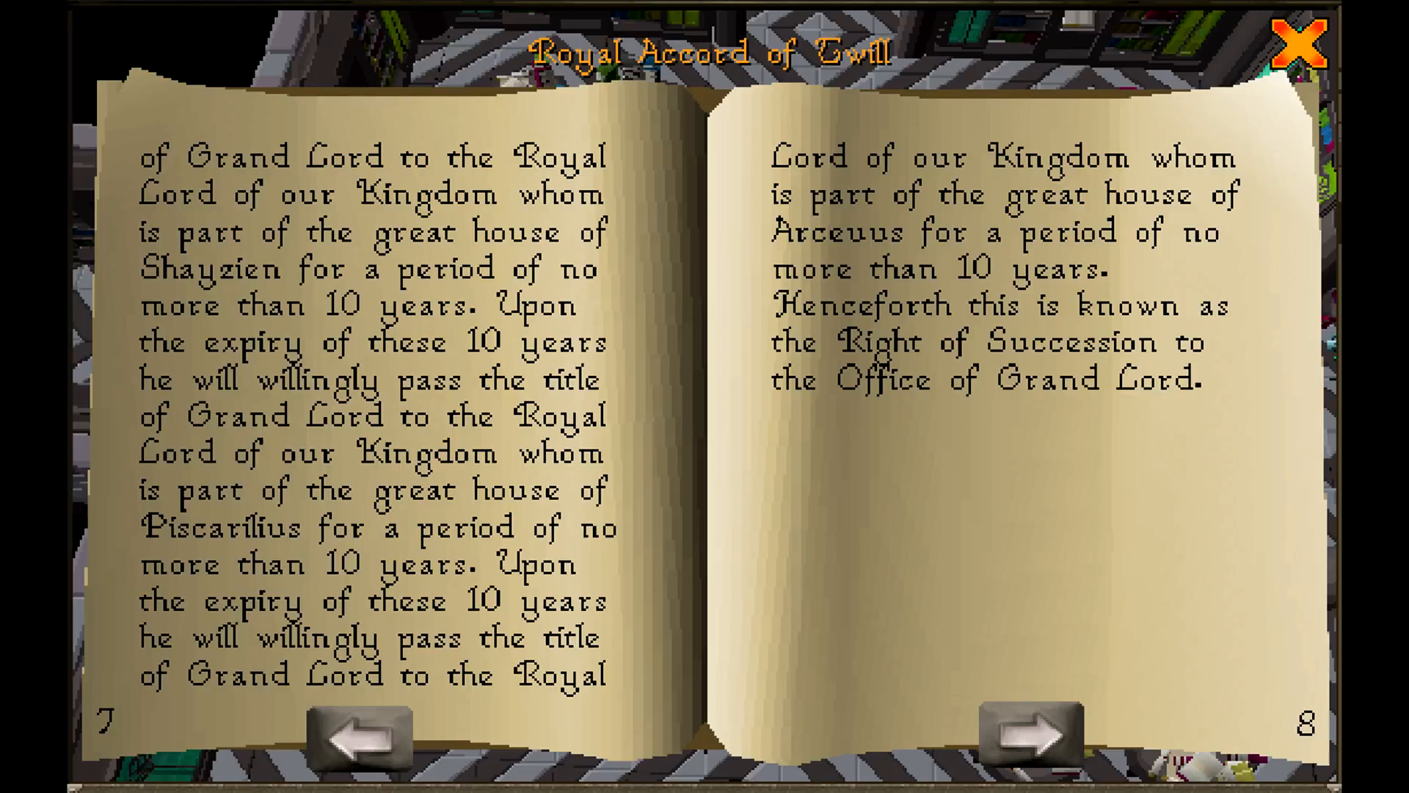
Step: Advance the book to pages 9–10 with the Fifth clause and start of the Sixth
click(1028, 736)
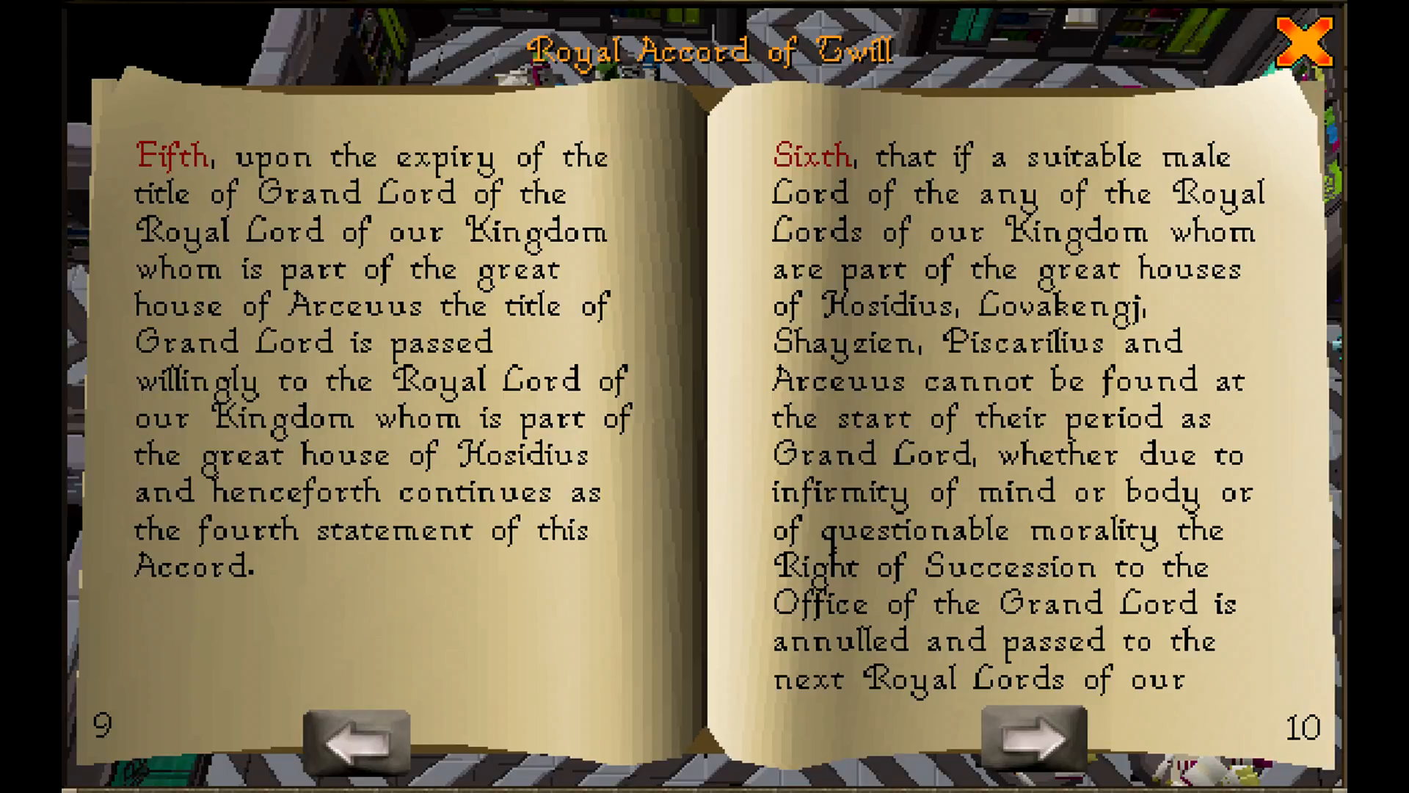
Step: Advance the book to pages 11–12, the Sixth clause's end and the closing oath
click(1026, 740)
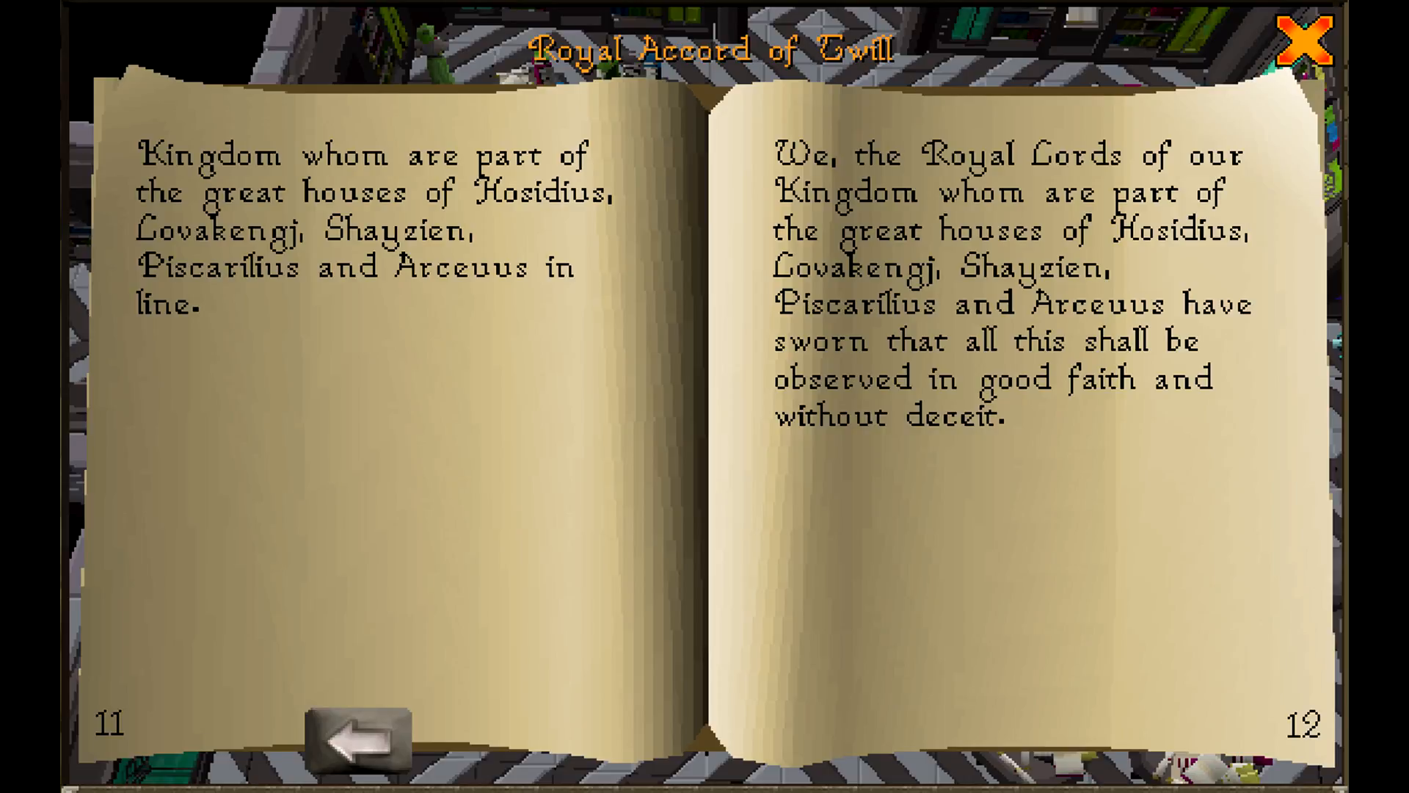
Step: Close the Royal Accord of Twill with its orange X, returning to the bookshelf room
click(1302, 43)
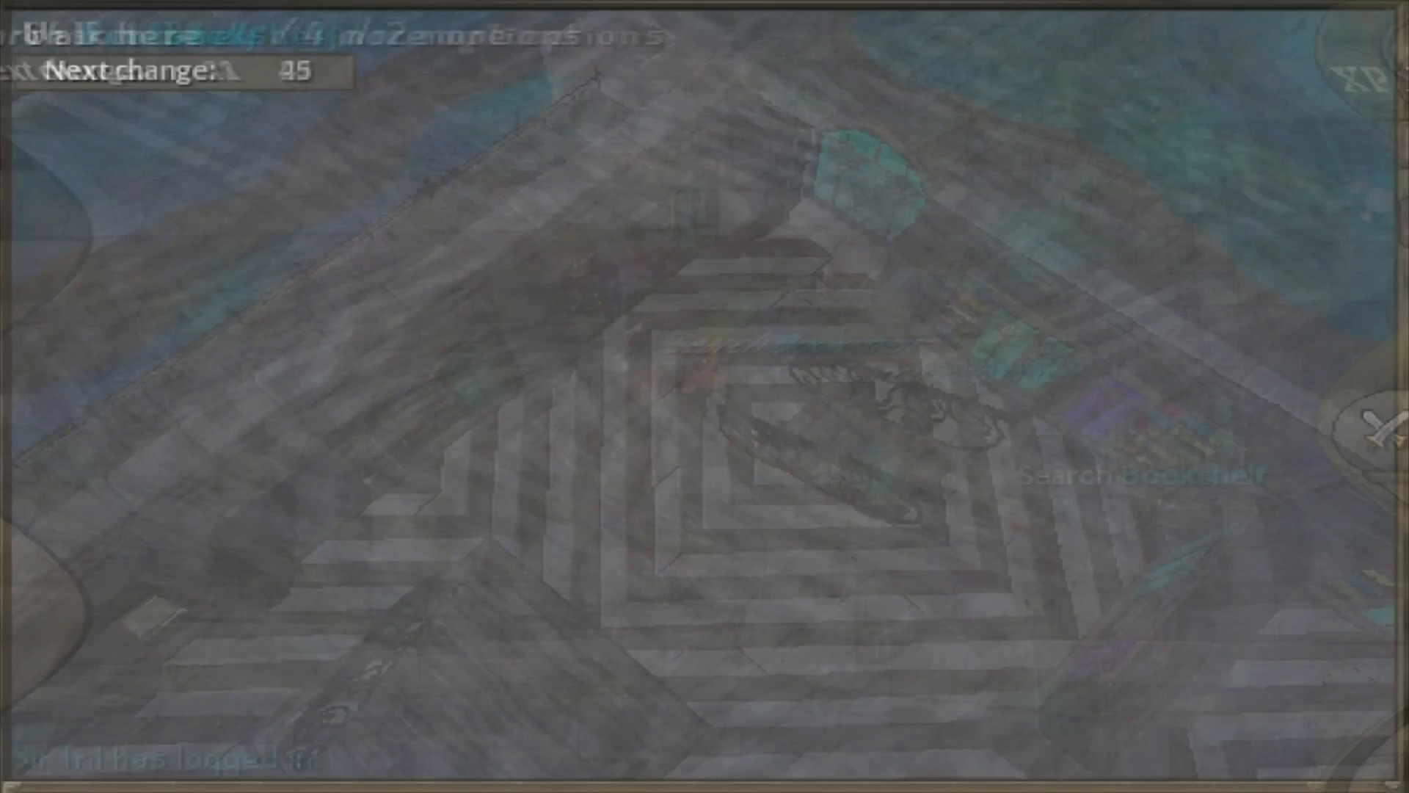
Step: Show the bookshelf's context menu with Search Bookshelf and Climb Stairs options
right_click(652, 328)
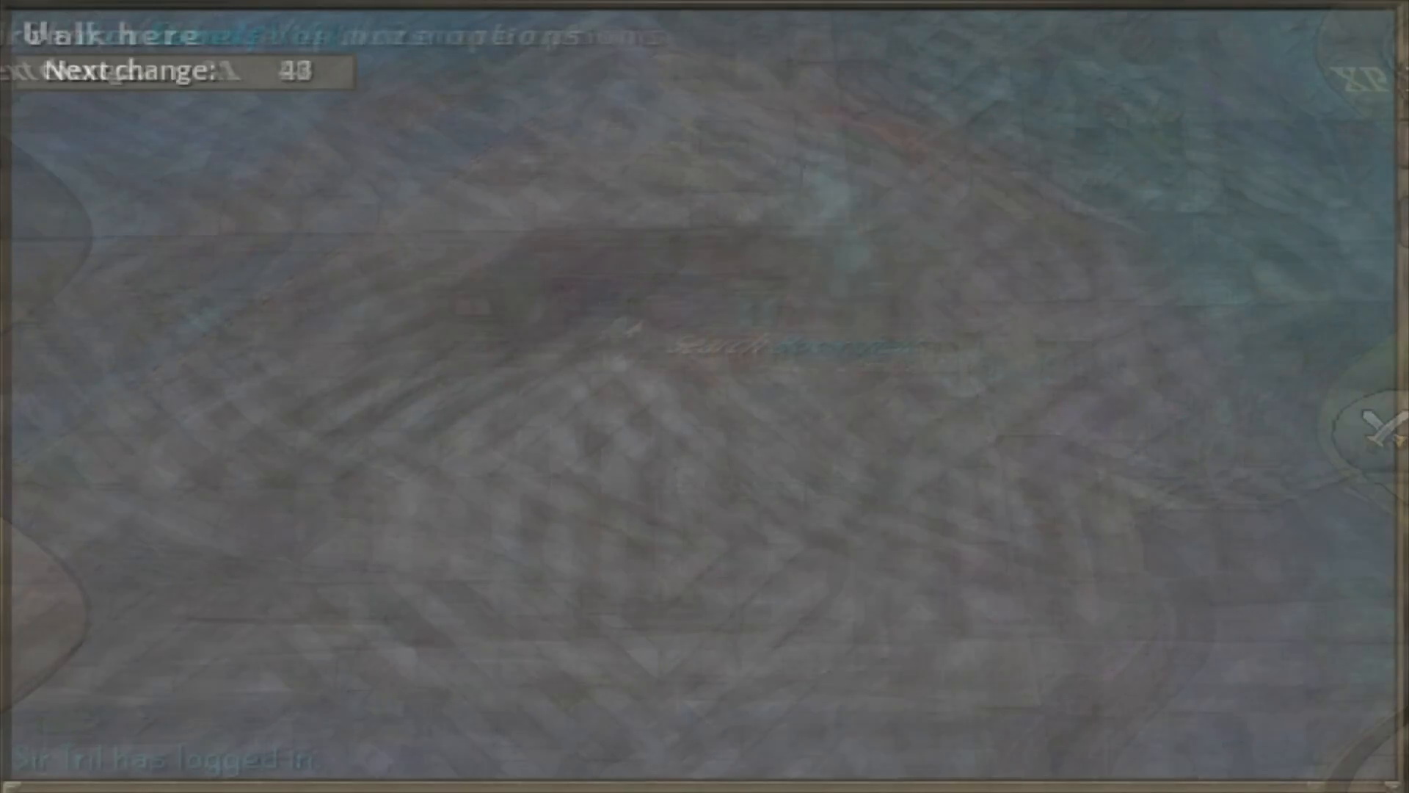
right_click(648, 323)
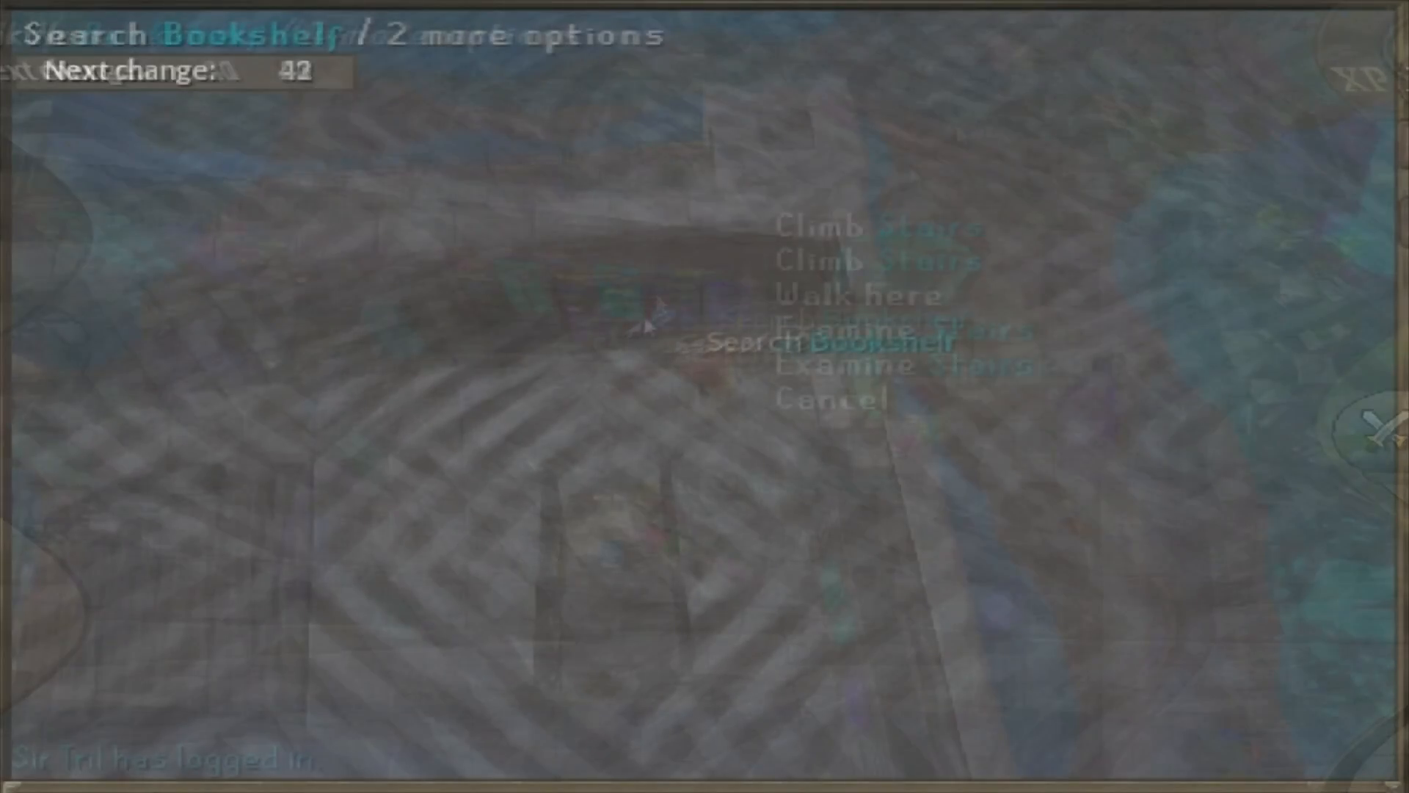